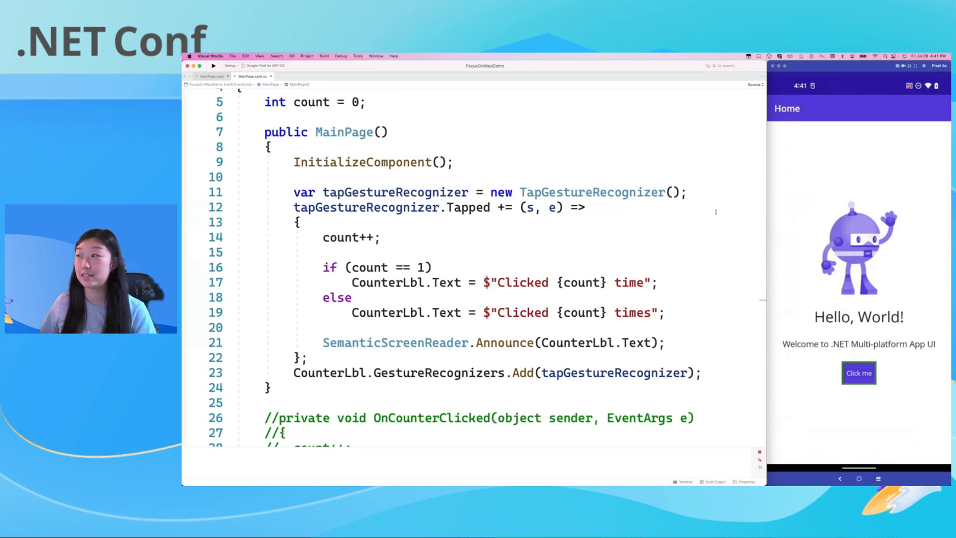
{"action": "mouse_move", "coordinate": [711, 216]}
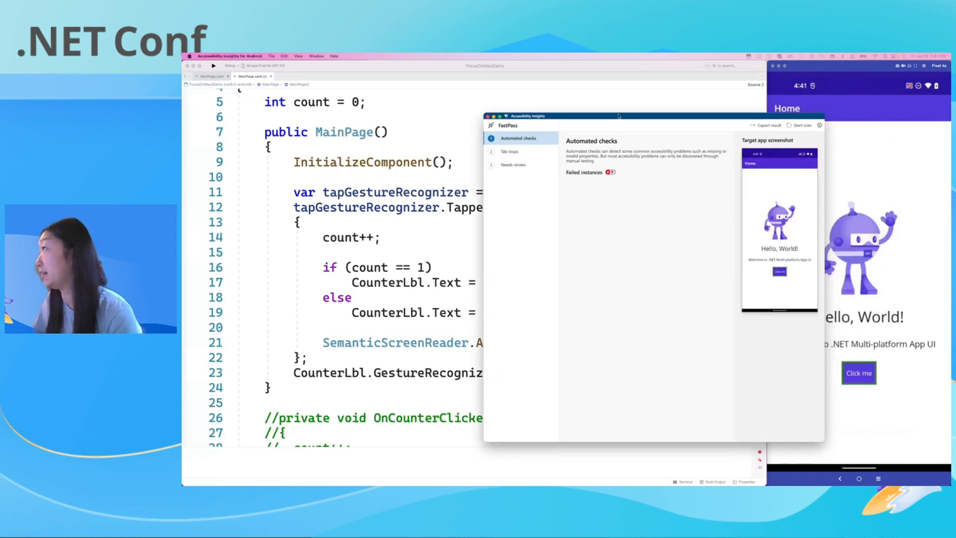
- Drag the FastPass results window left, off the emulator's app screen
{"action": "left_click_drag", "start_coordinate": [617, 116], "coordinate": [554, 112]}
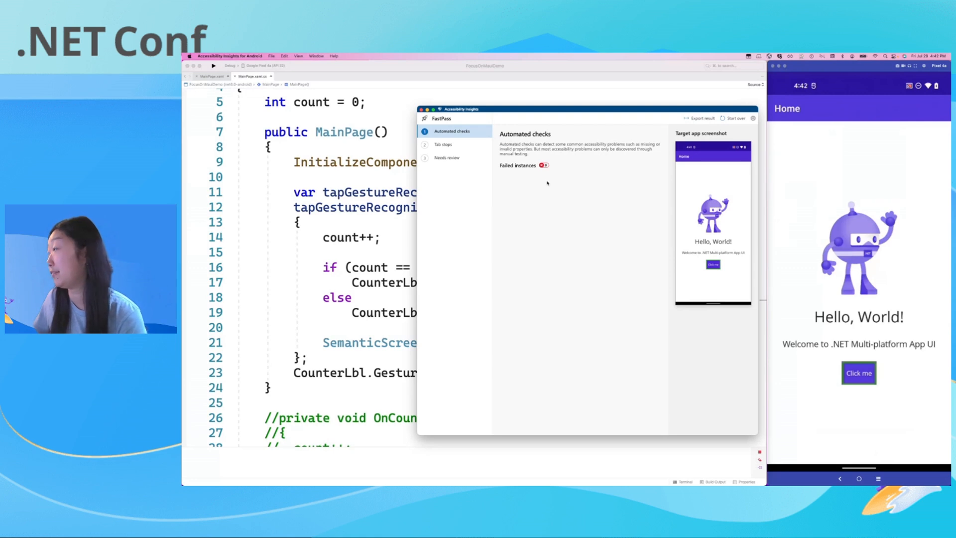
{"action": "mouse_move", "coordinate": [536, 169]}
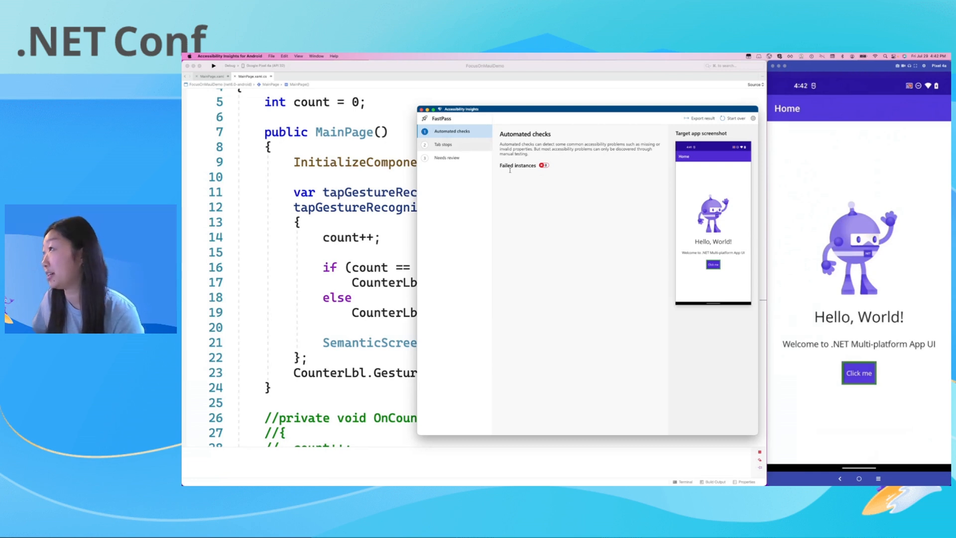
- View the Tab stops guidance, then the Needs review list showing zero instances
{"action": "left_click", "coordinate": [443, 145]}
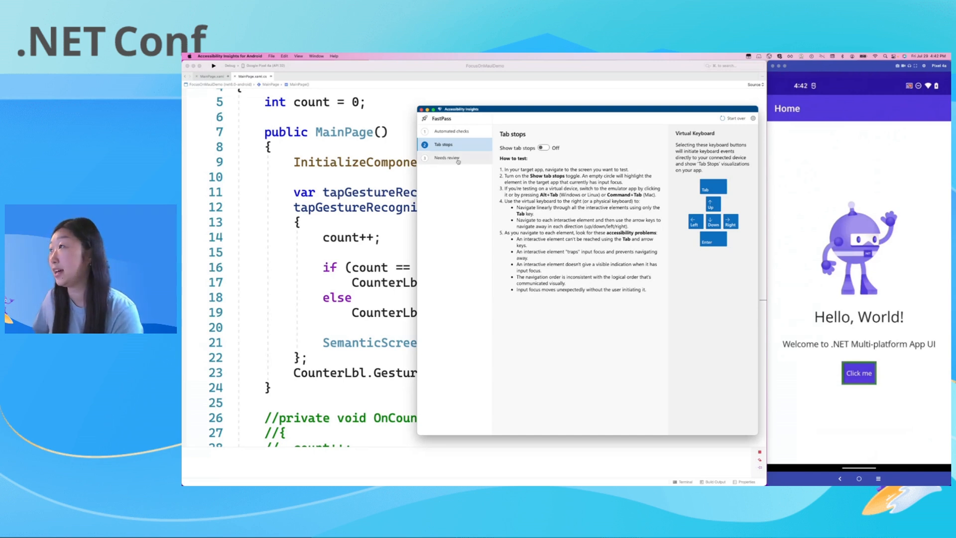
{"action": "left_click", "coordinate": [446, 158]}
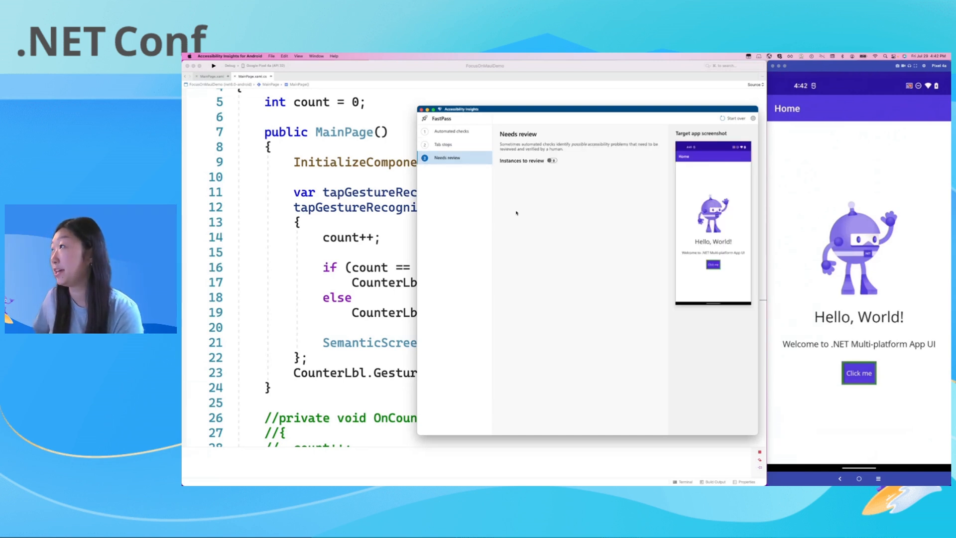